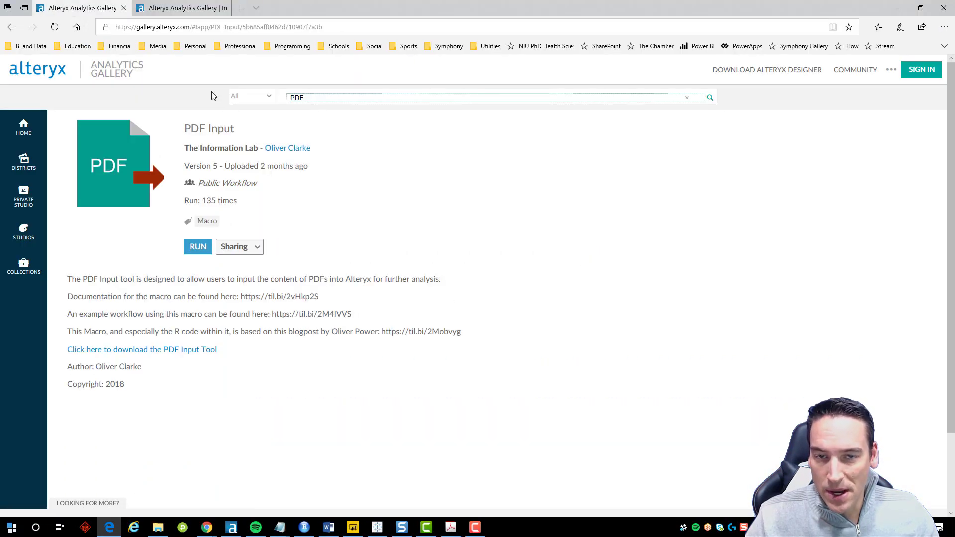
mouse_move(23, 131)
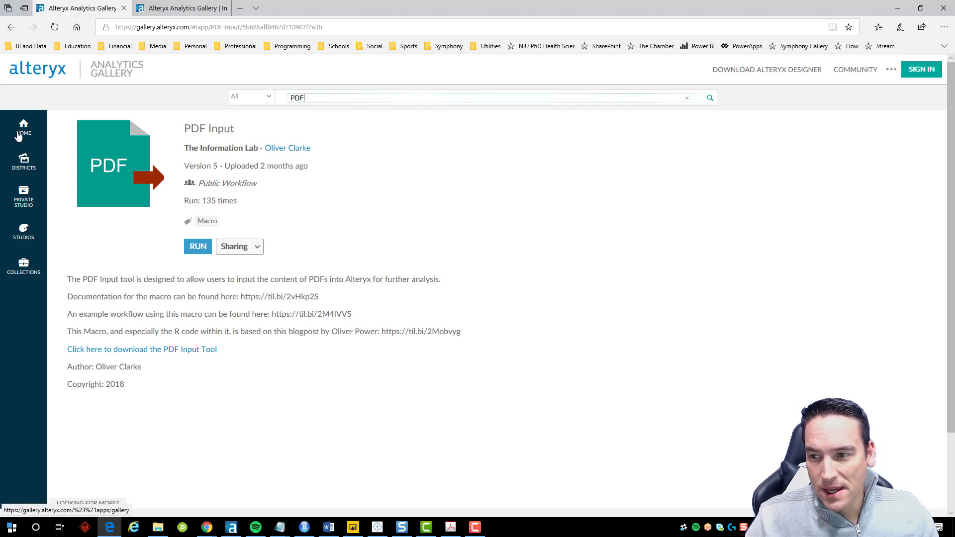
- Reach the PDF Input tool's page from the Alteryx gallery home
left_click(23, 129)
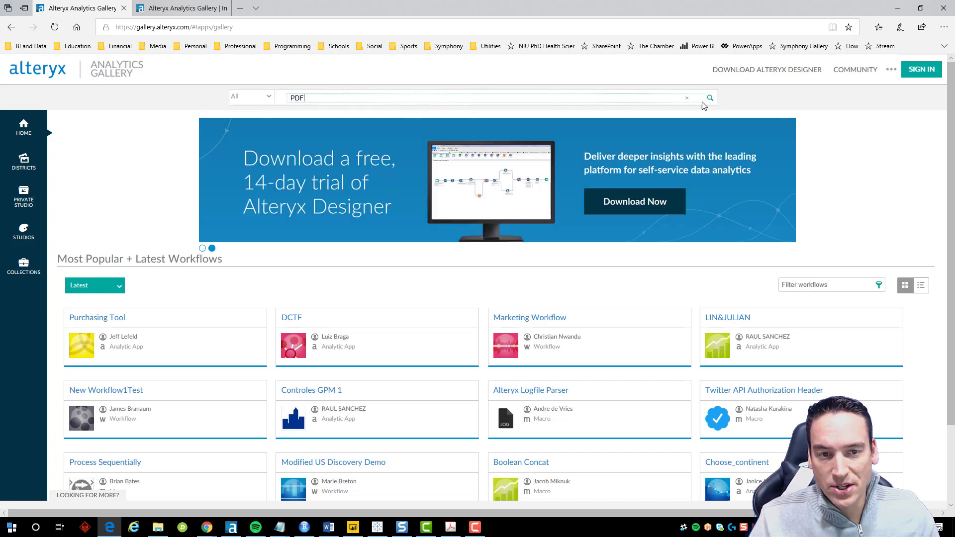
mouse_move(659, 97)
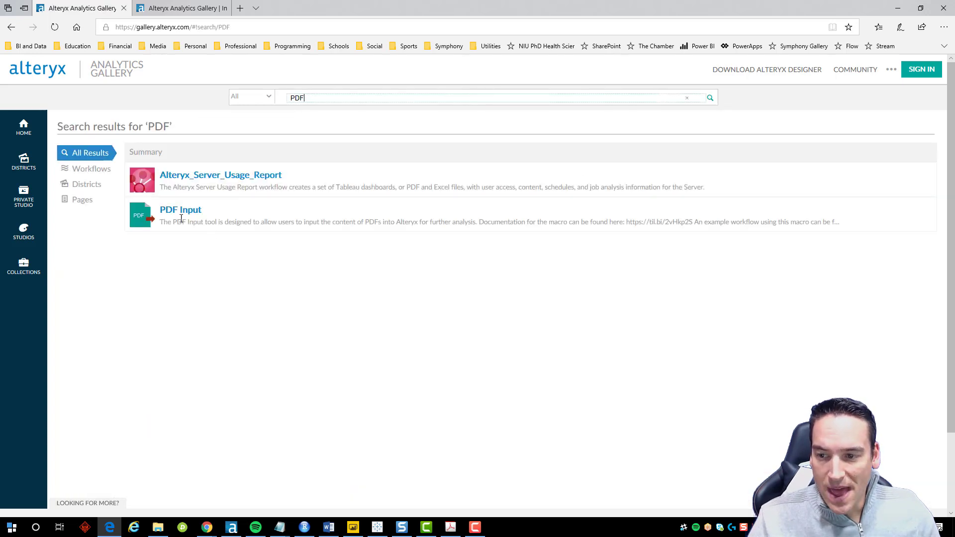
left_click(180, 210)
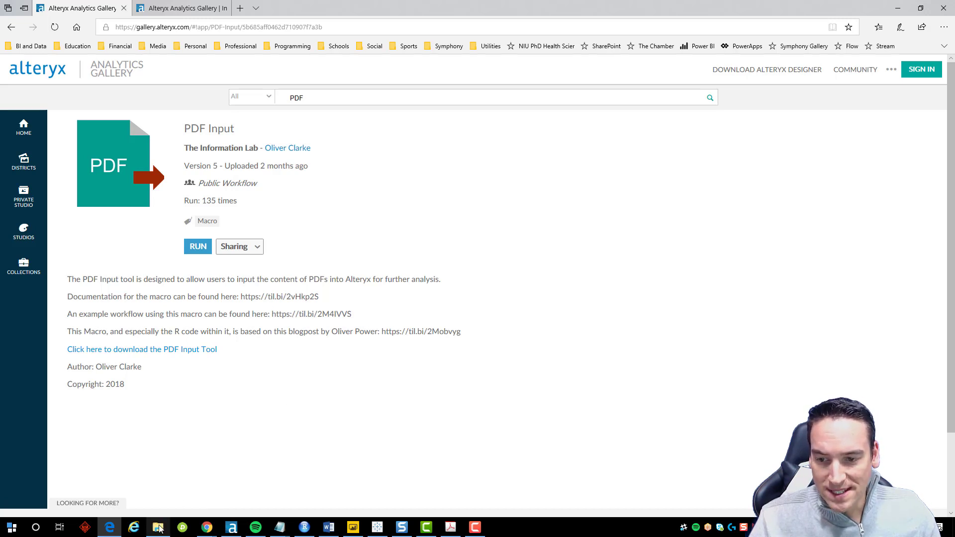
- Launch the downloaded PDF Input.yxi installer from the Downloads folder
left_click(158, 527)
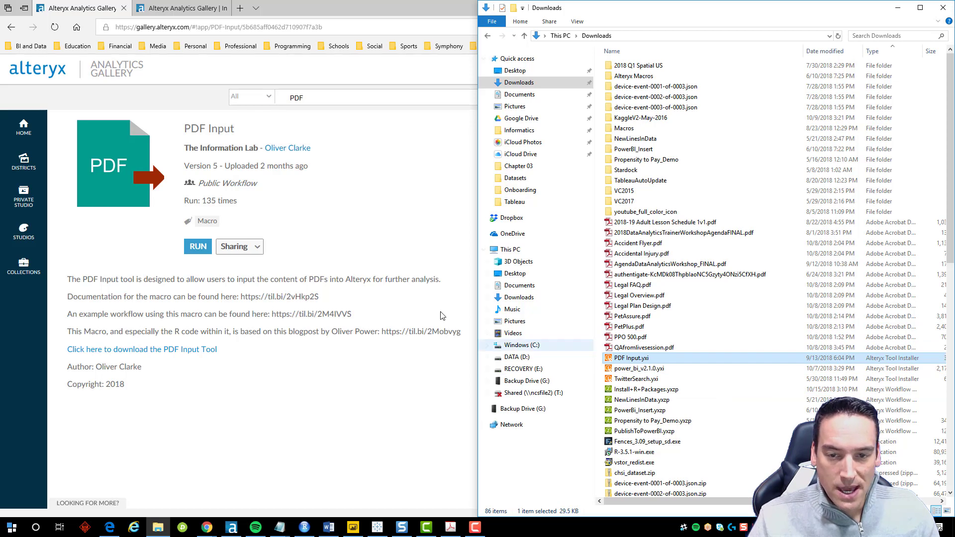
double_click(631, 357)
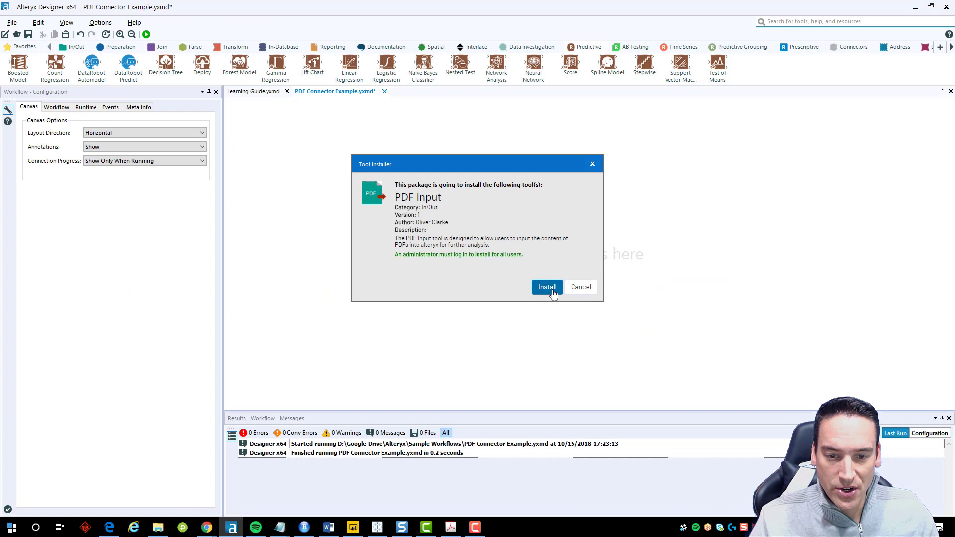
mouse_move(580, 286)
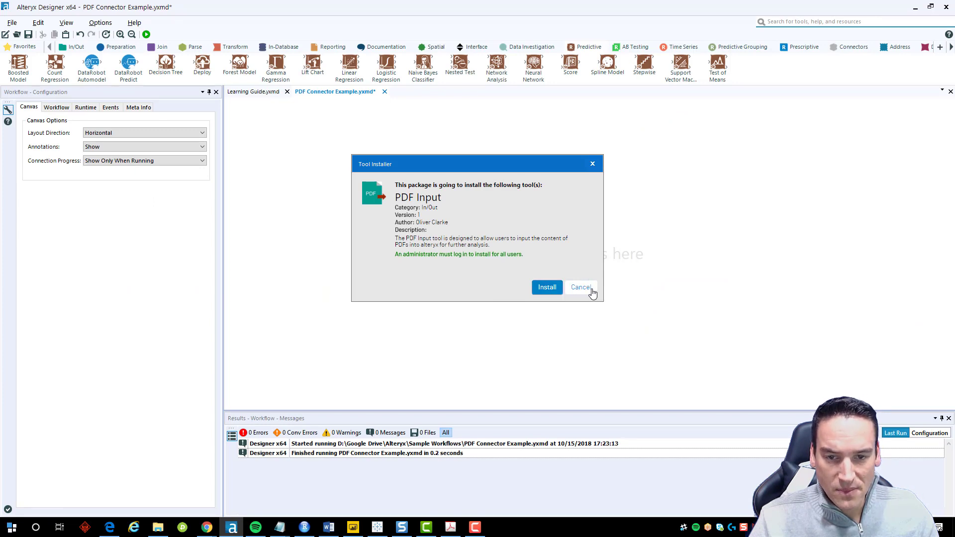
- Cancel the Tool Installer and drop a PDF Input tool from In/Out onto the canvas
left_click(579, 286)
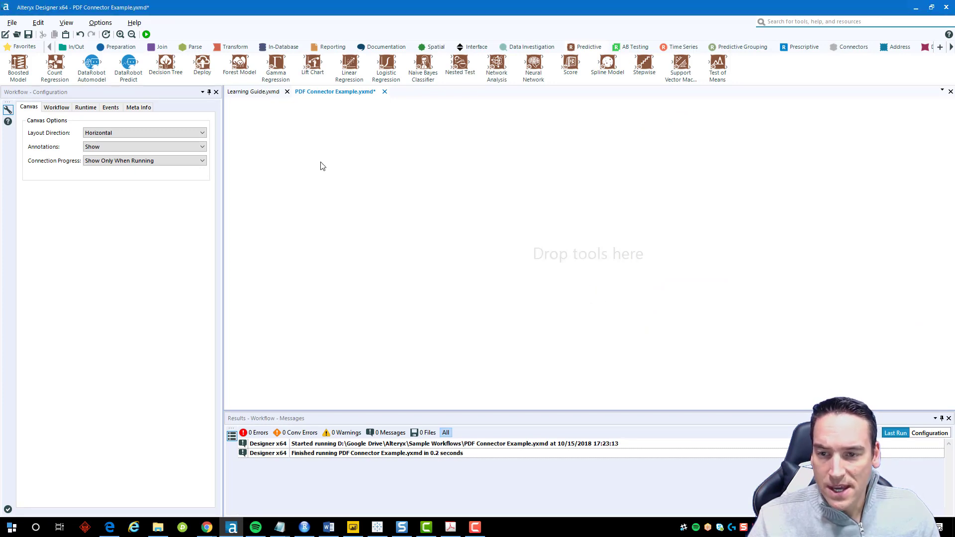
left_click(74, 47)
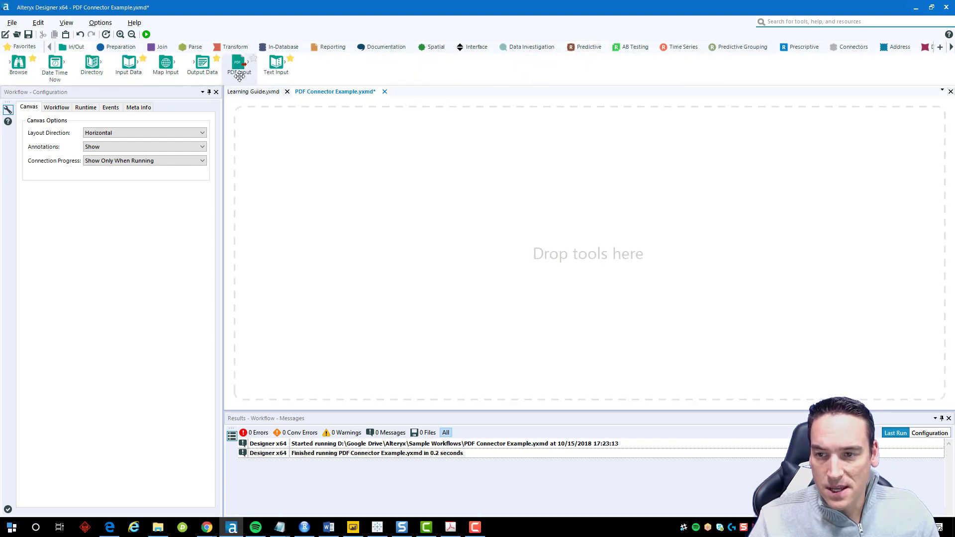
left_click_drag(239, 64, 310, 164)
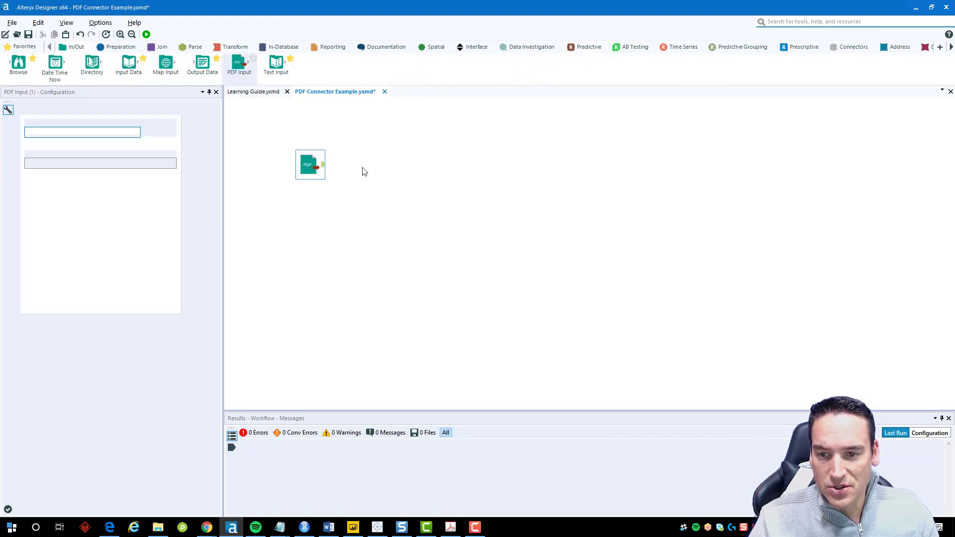
left_click(311, 164)
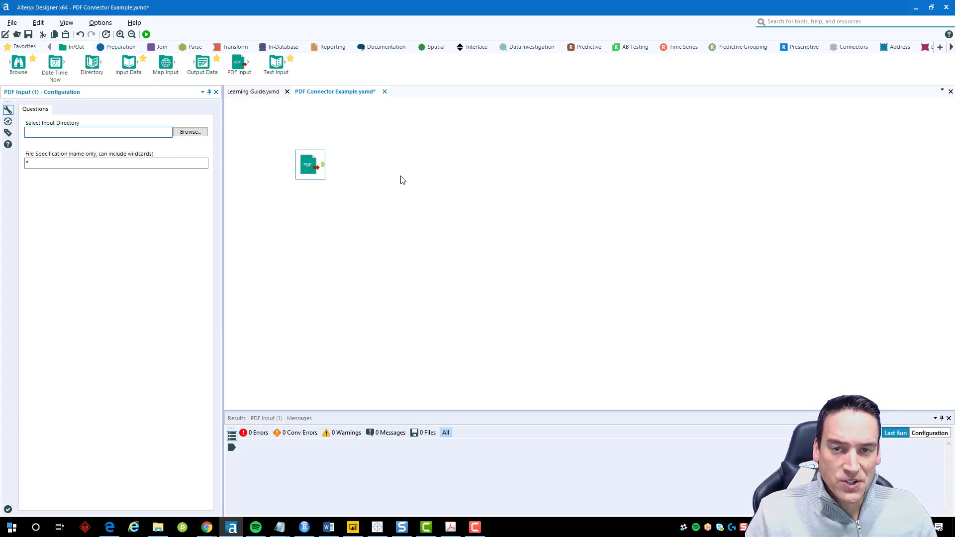
left_click(98, 132)
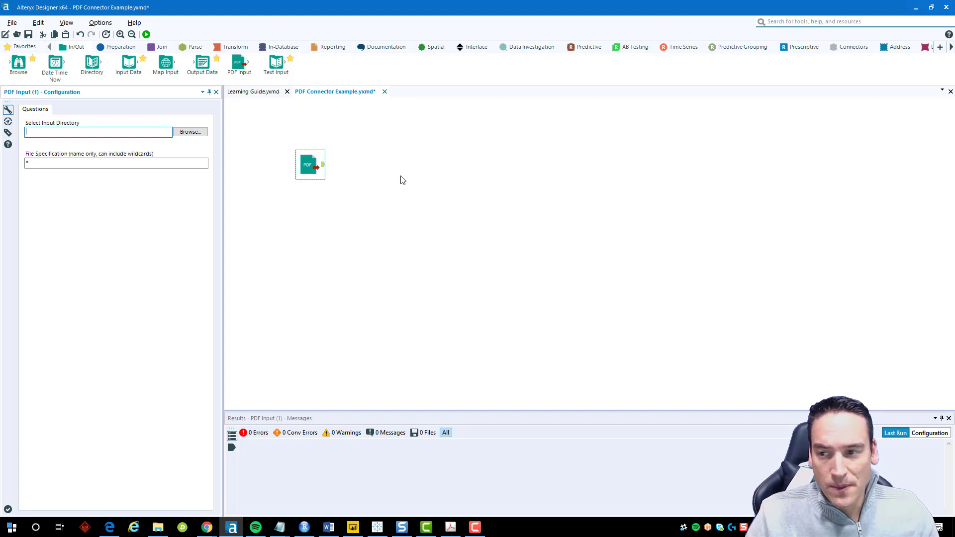
- Set the PDF Input tool's input directory to the Downloads folder
left_click(189, 132)
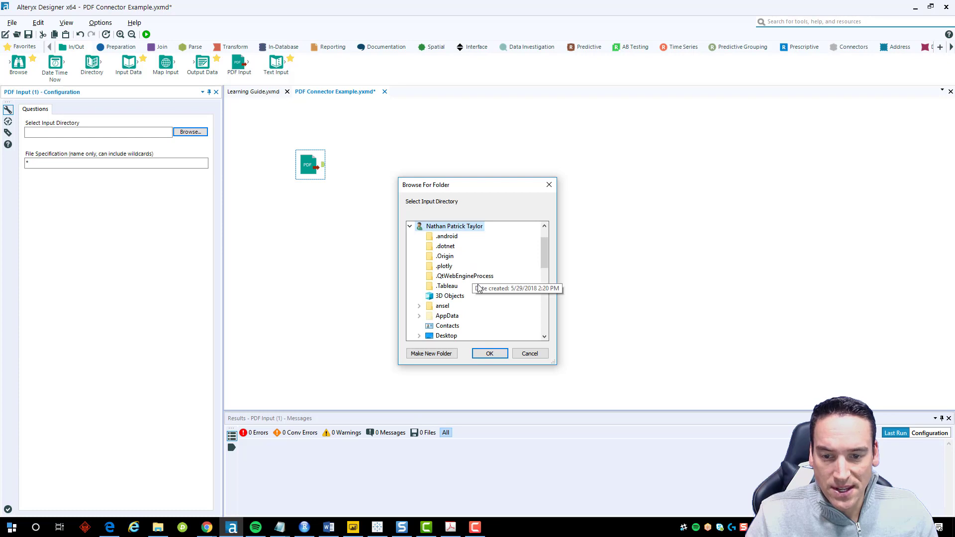
scroll("down", 3)
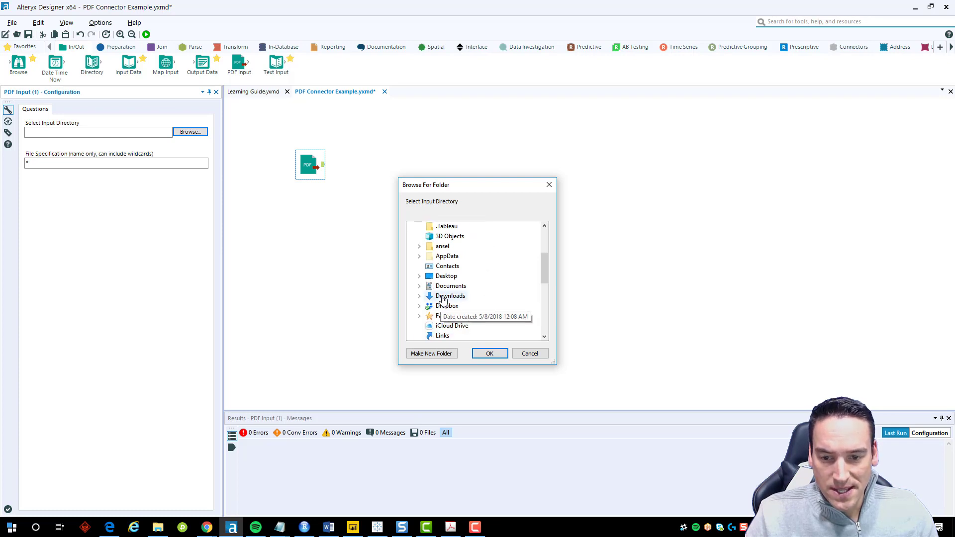
left_click(489, 353)
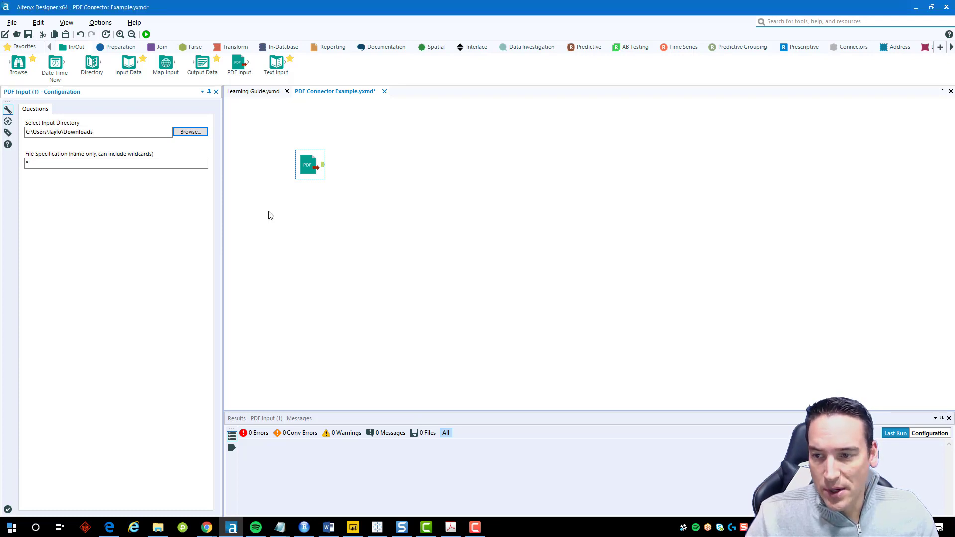
left_click(116, 162)
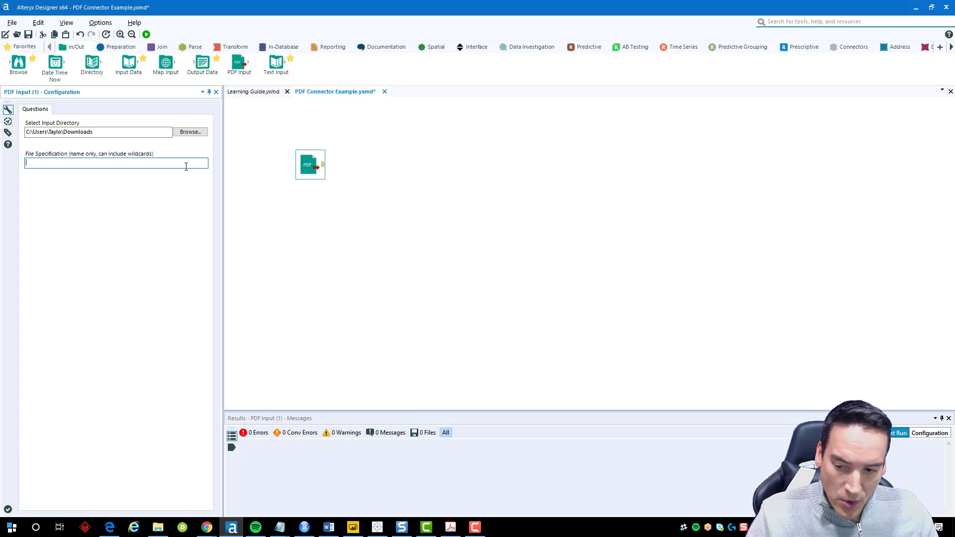
- Check the PDF file names in Downloads, wire PDF Input to a Browse tool and run
left_click(189, 131)
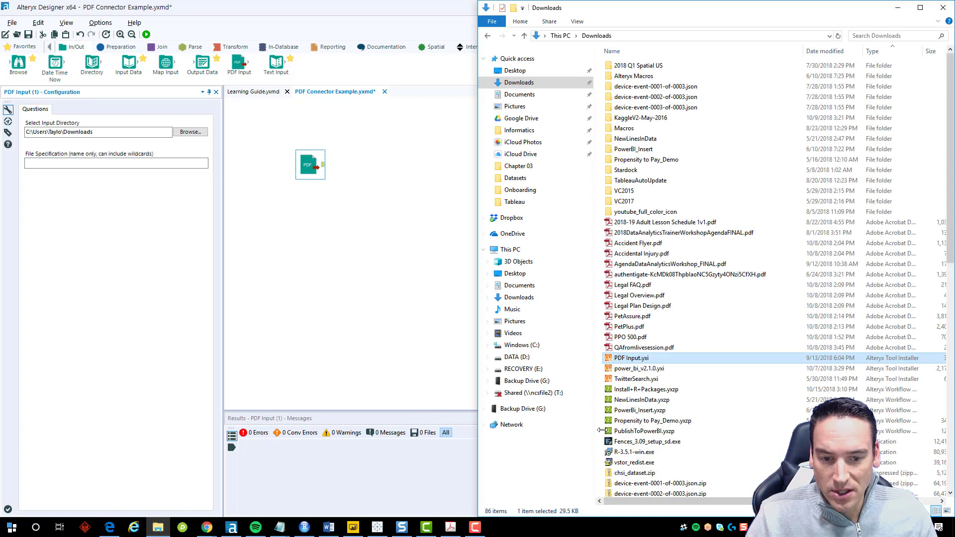
left_click(668, 264)
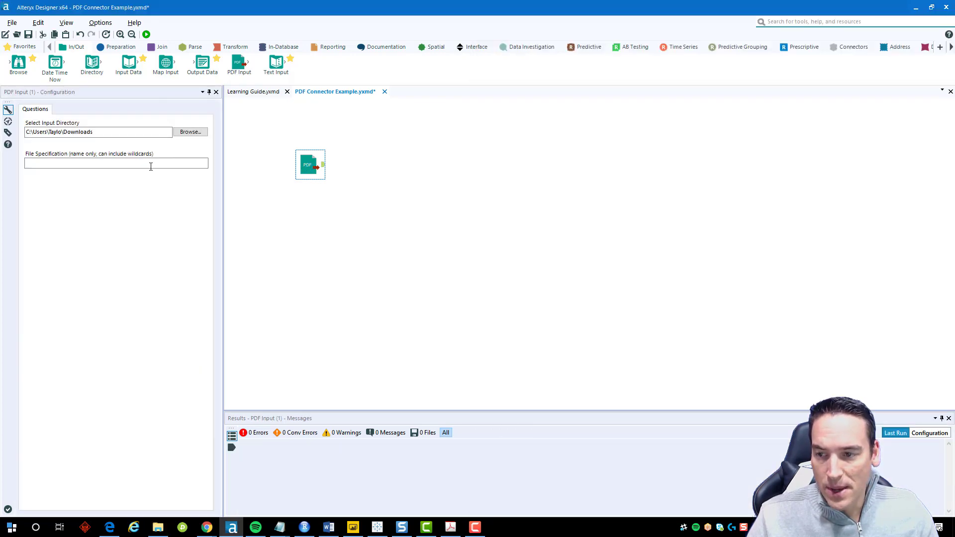
left_click(146, 33)
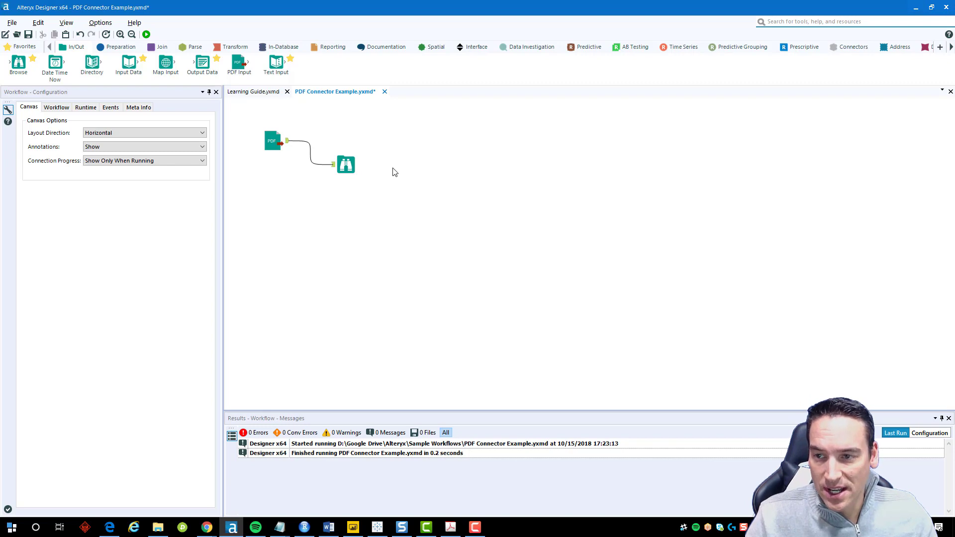
- Run the workflow, which fails with a missing 'pdftools' package error
left_click(145, 34)
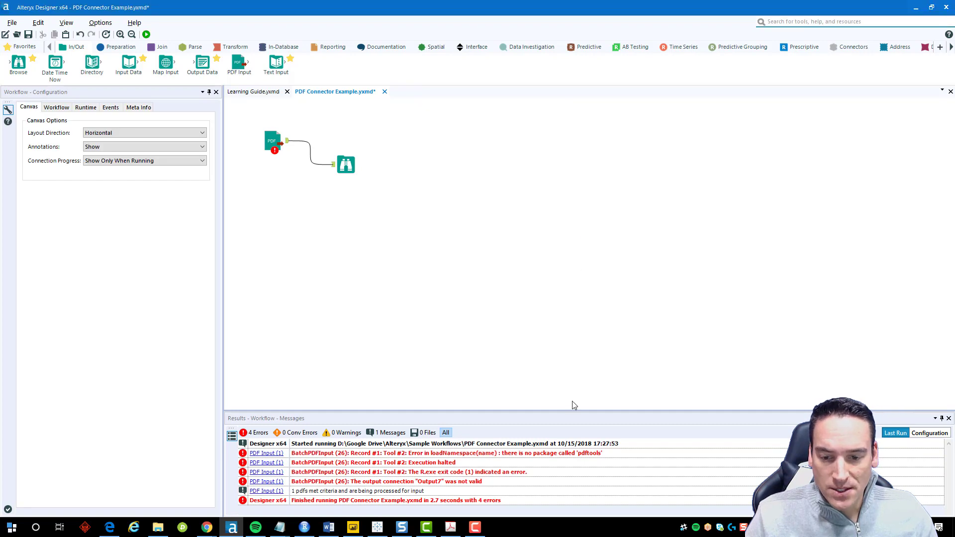
mouse_move(579, 463)
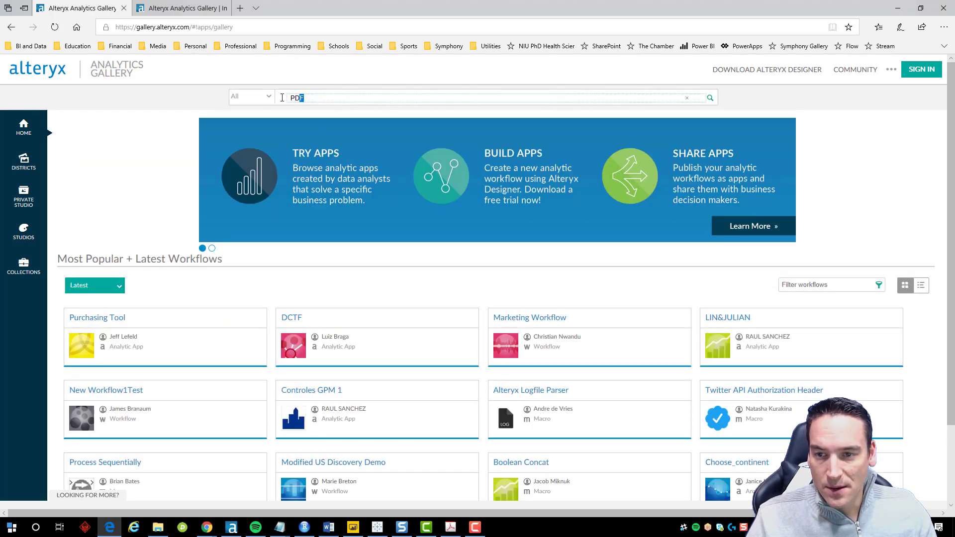
- Search the gallery for 'Ins' and reach the Install R Packages app on results page 3
type("Install R Packages")
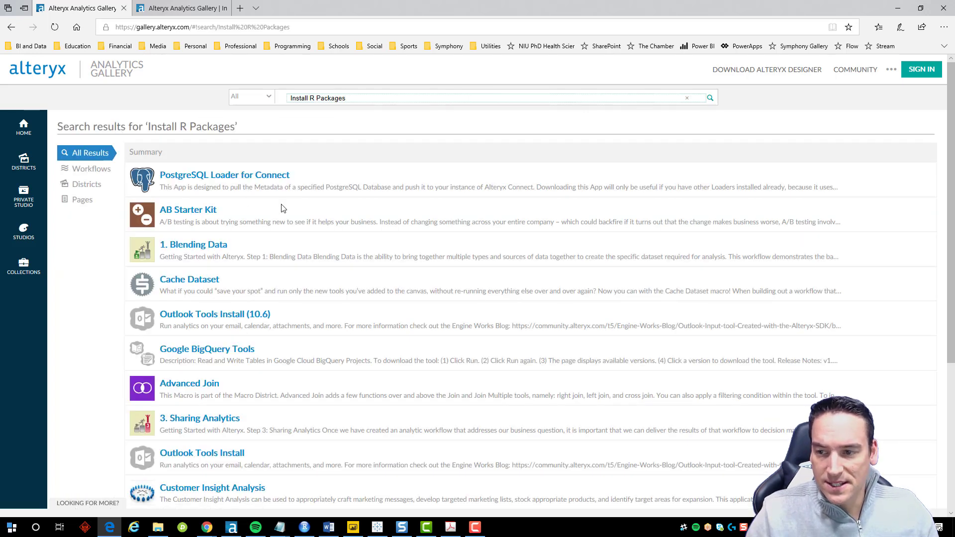
scroll("down", 3)
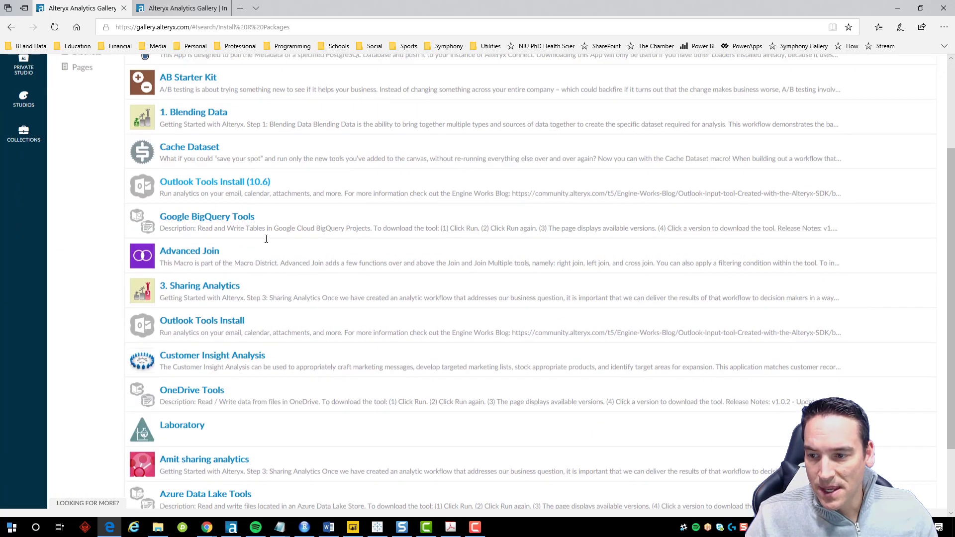
scroll("down", 3)
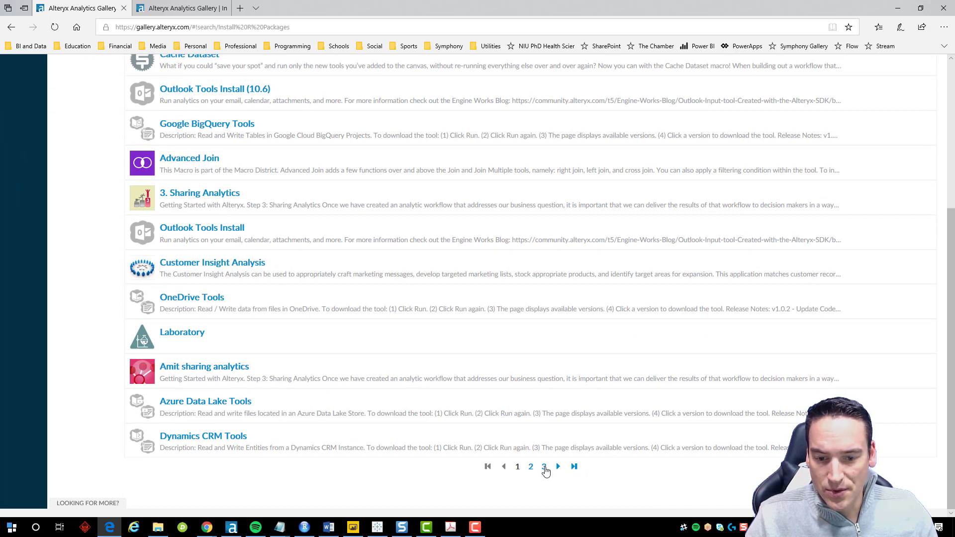
left_click(543, 467)
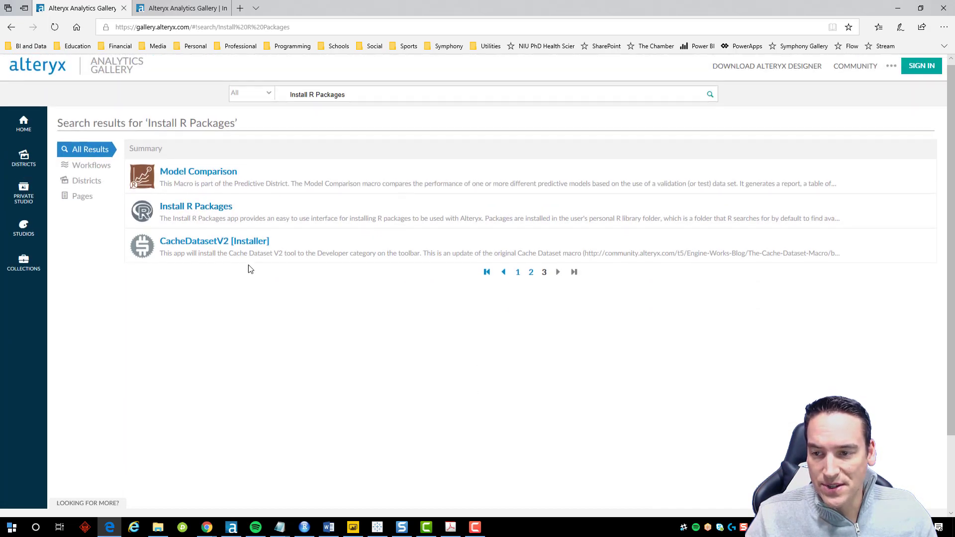
left_click(196, 206)
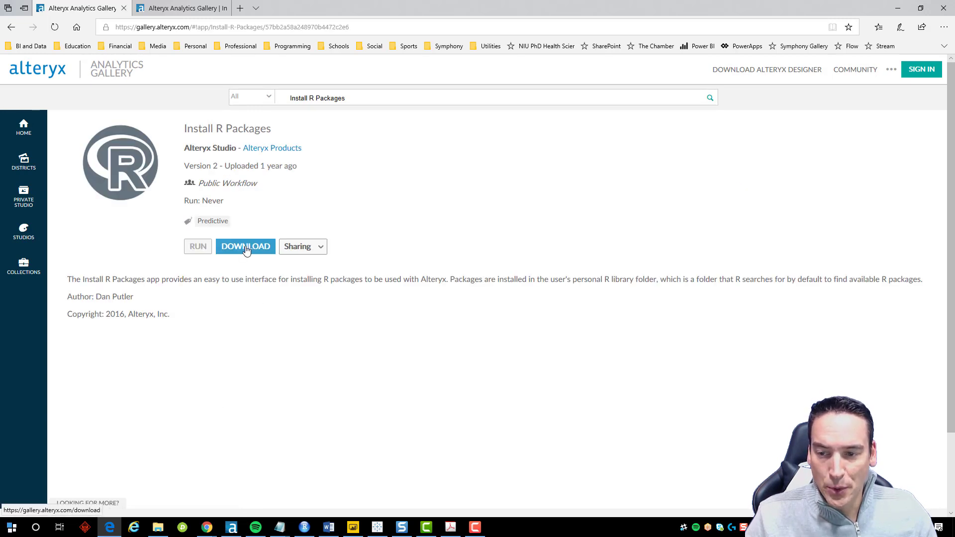
mouse_move(255, 277)
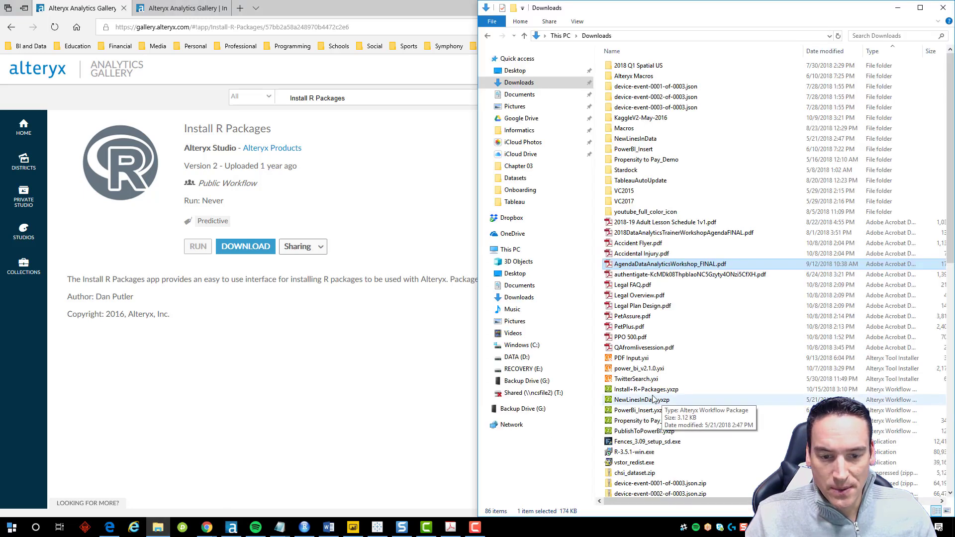
- Import Install+R+Packages.yxzp, overwriting existing files, and load its workflow
left_click(644, 389)
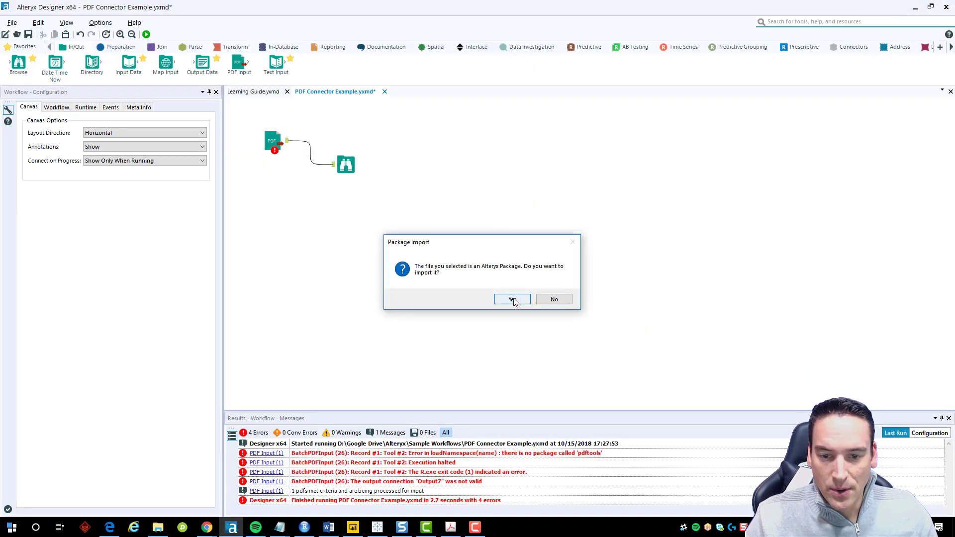
left_click(510, 299)
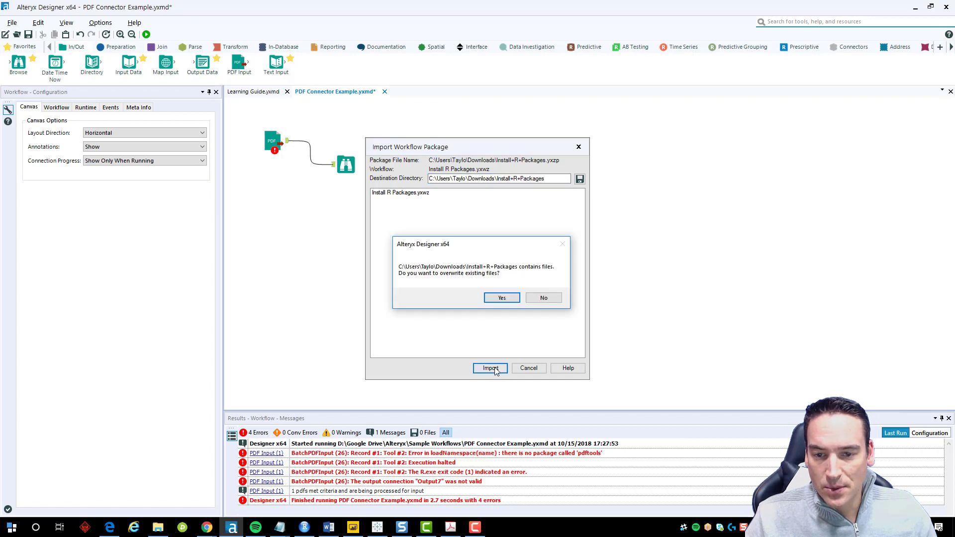
left_click(501, 298)
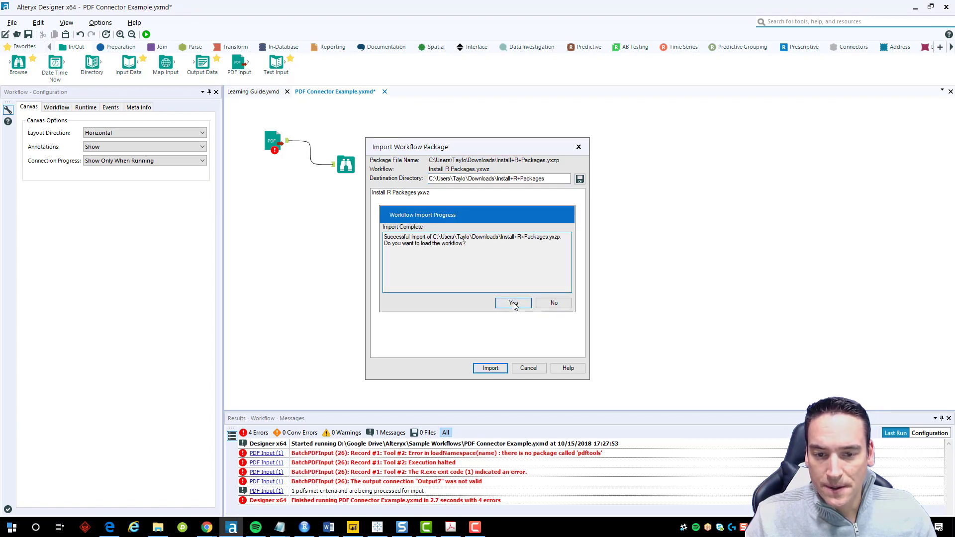
left_click(512, 302)
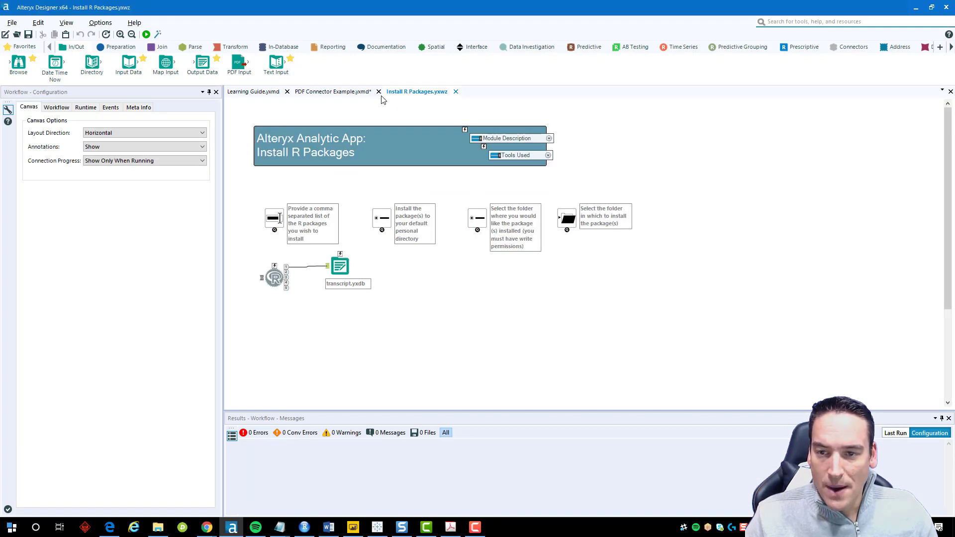
mouse_move(159, 35)
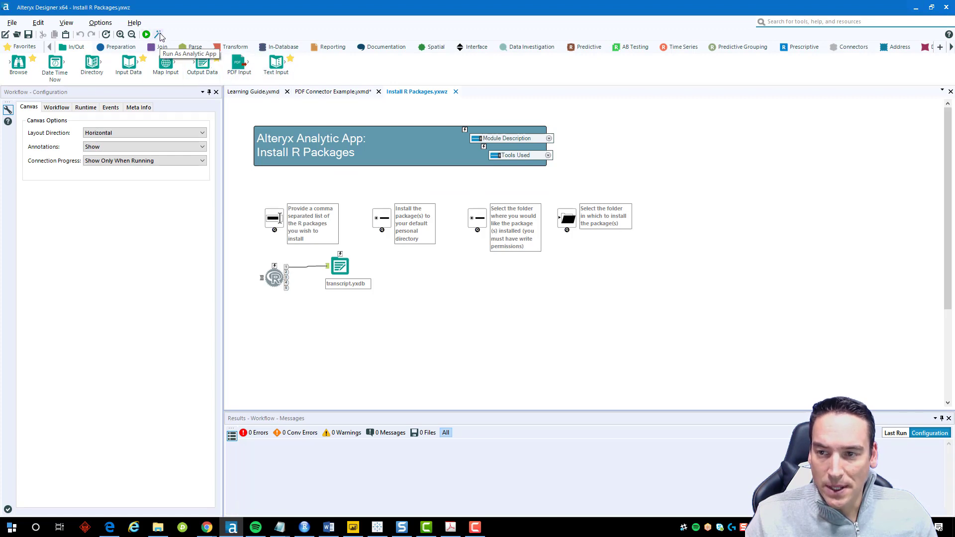
- Run Install R Packages as an analytic app to install the pdftools package
left_click(146, 34)
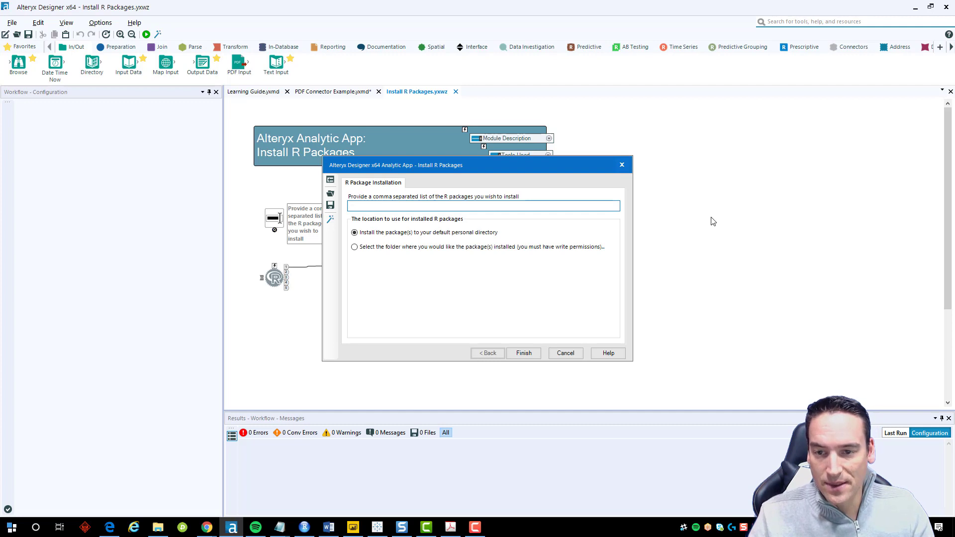
type("pdftools")
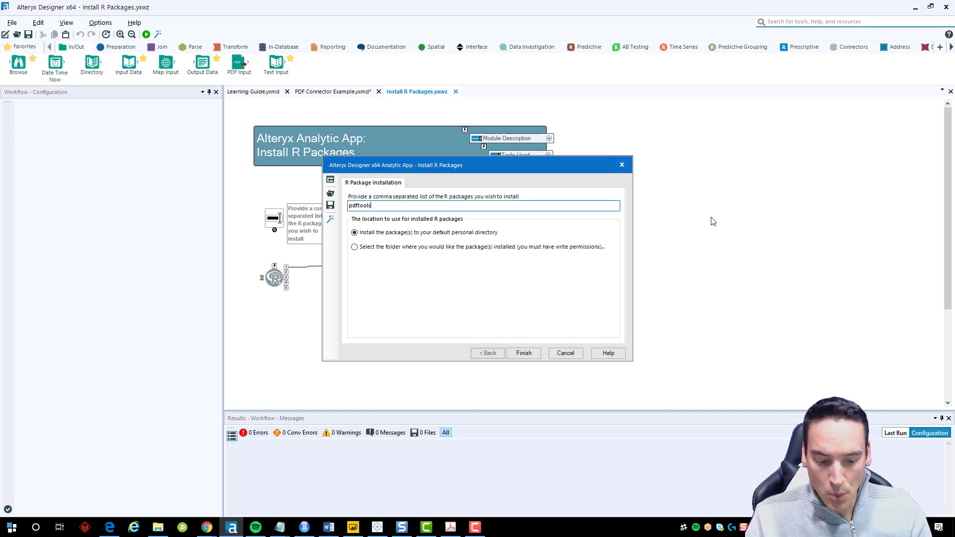
type(",")
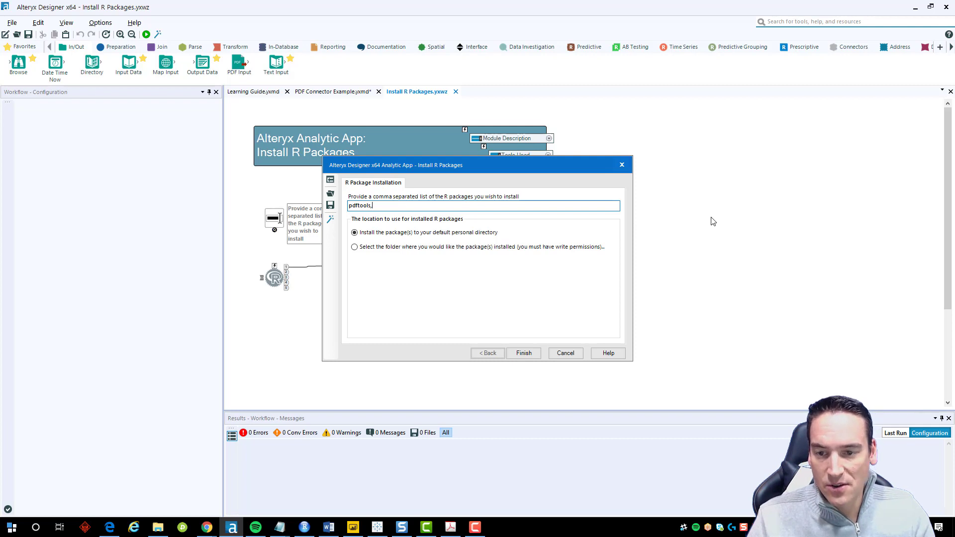
key("Backspace")
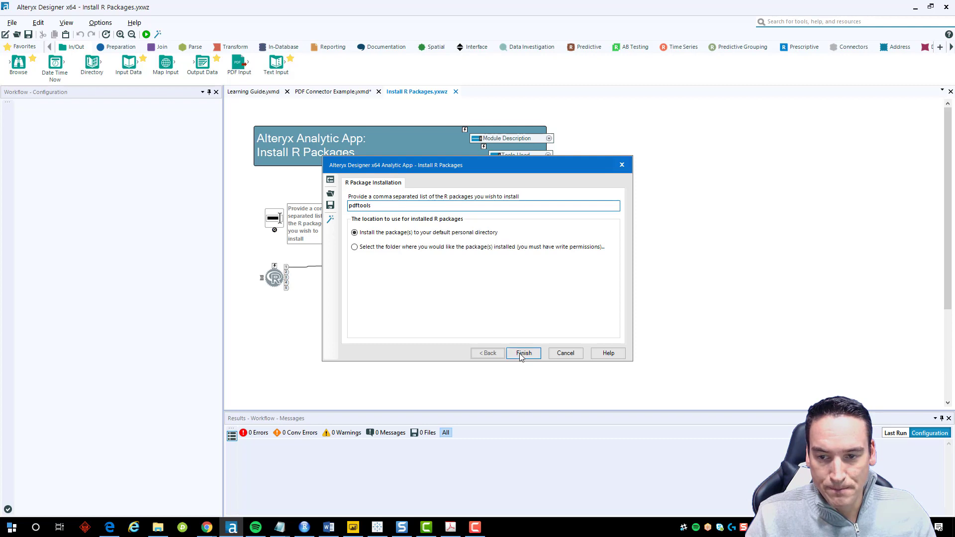
left_click(522, 353)
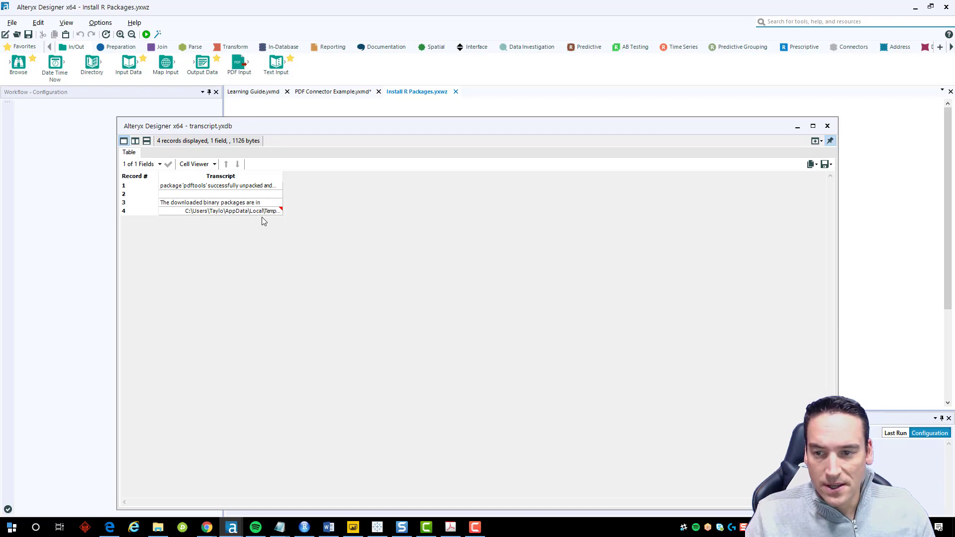
- Close the finished app run and return to the PDF Connector Example workflow
left_click(827, 127)
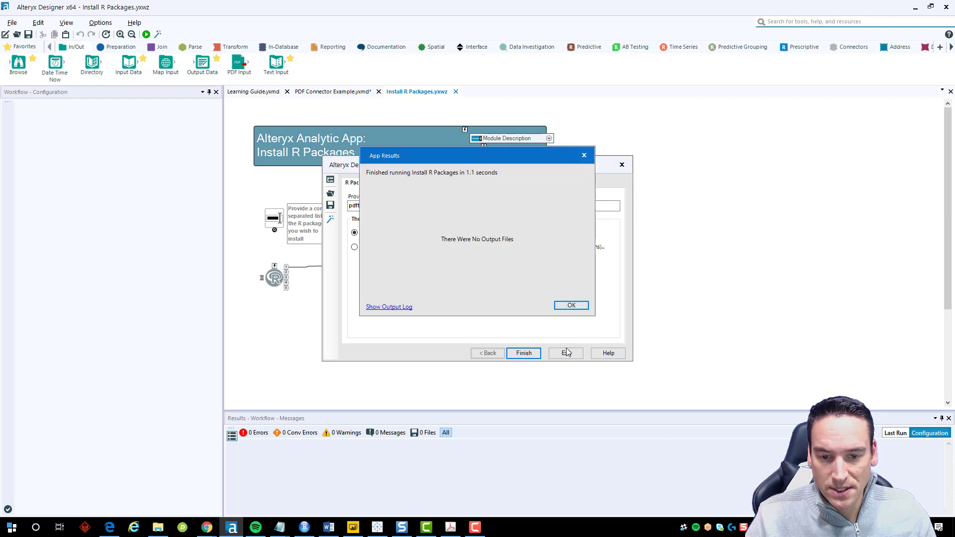
left_click(571, 306)
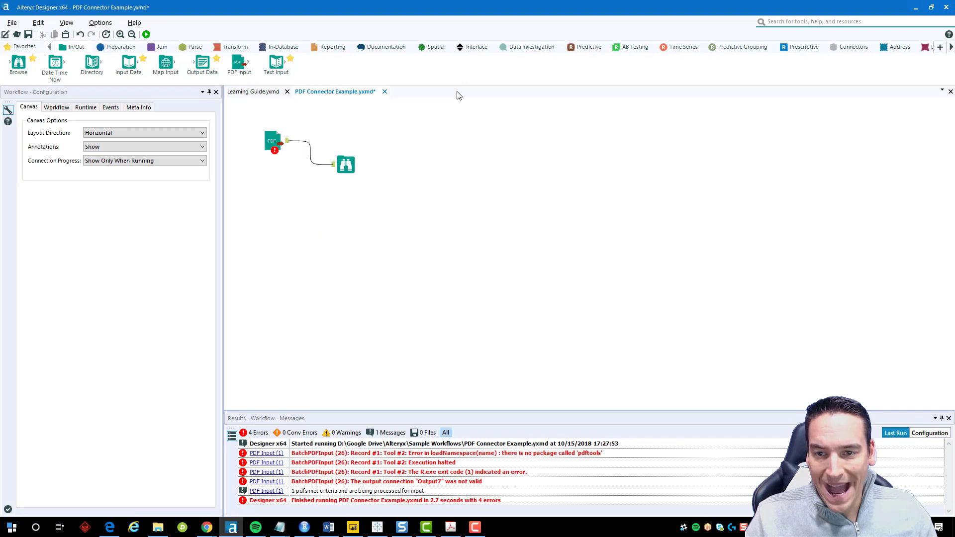
mouse_move(436, 184)
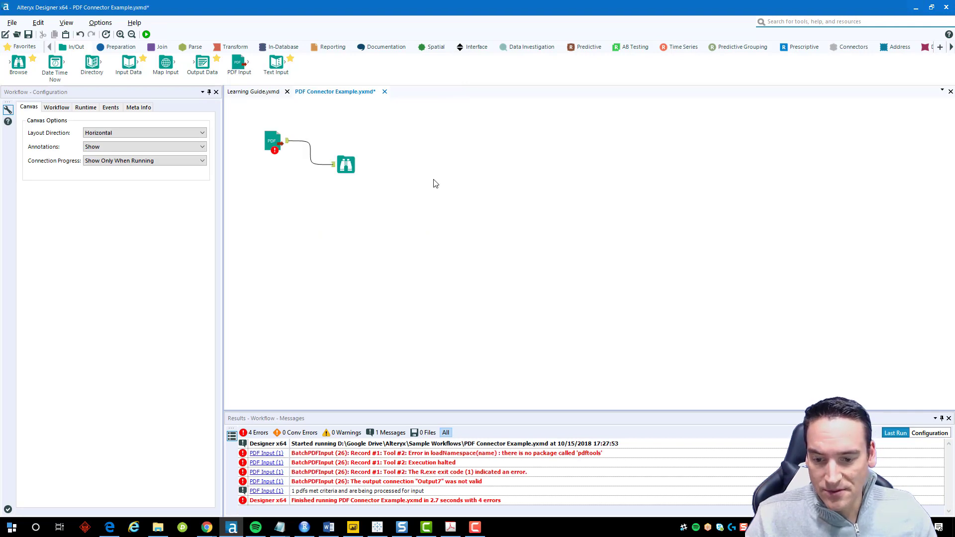
- Run the PDF Connector workflow cleanly and view the 32 parsed PDF text records in Browse
left_click(145, 34)
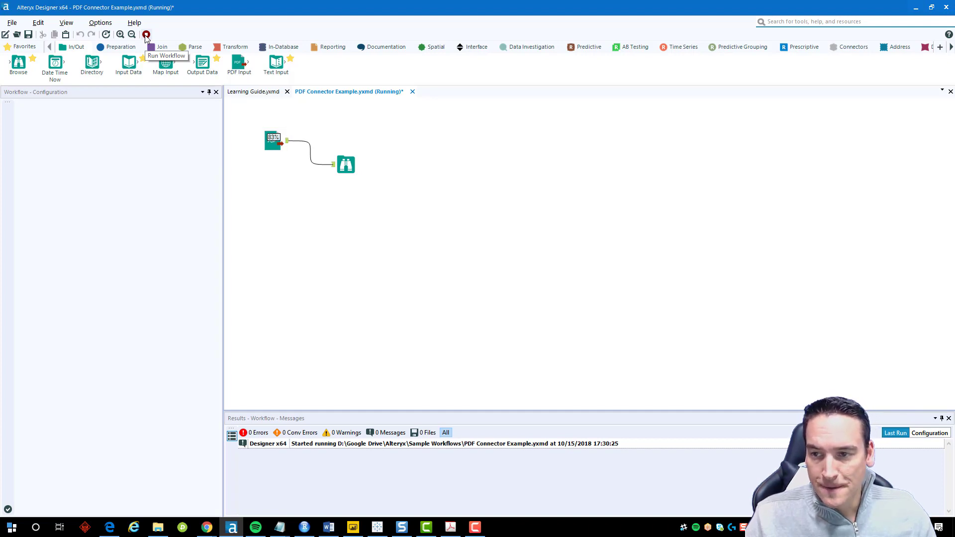
left_click(146, 34)
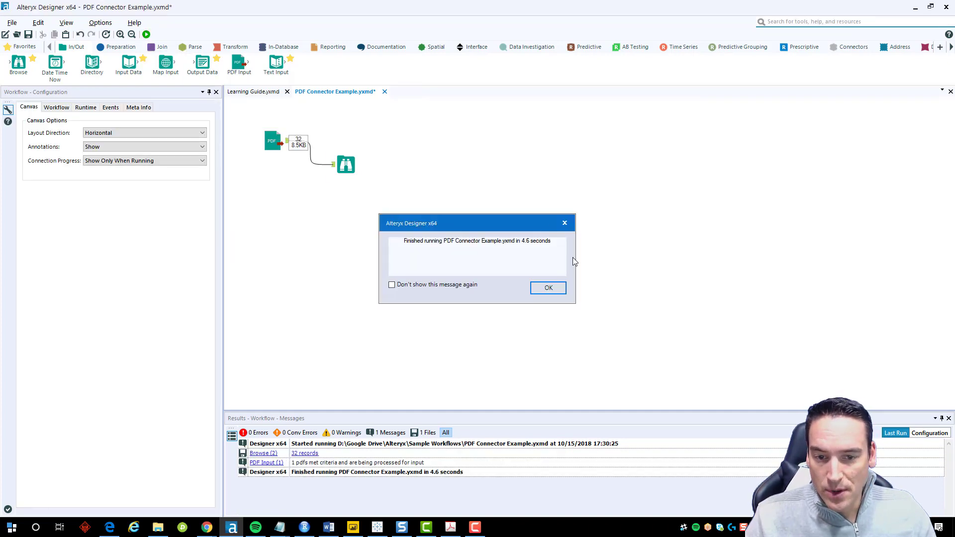
left_click(547, 287)
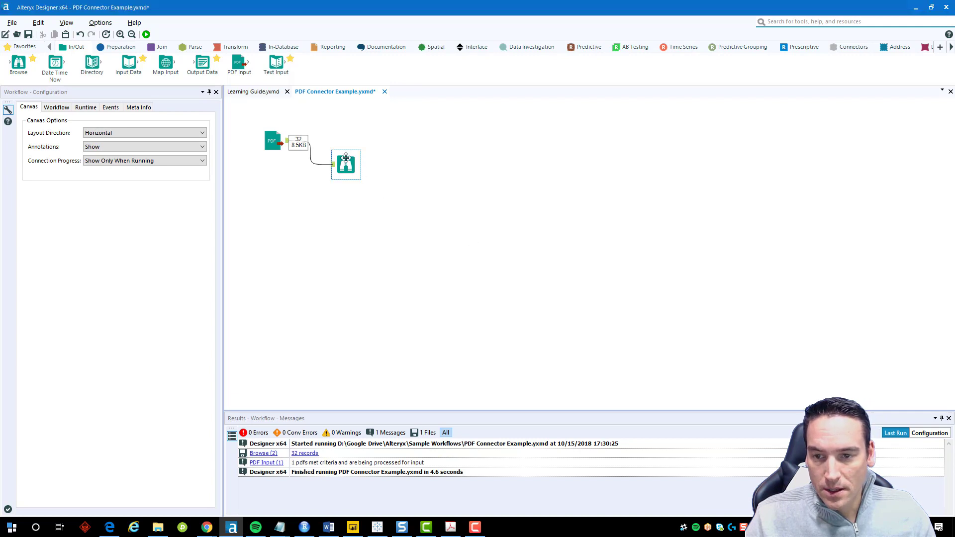
left_click(346, 165)
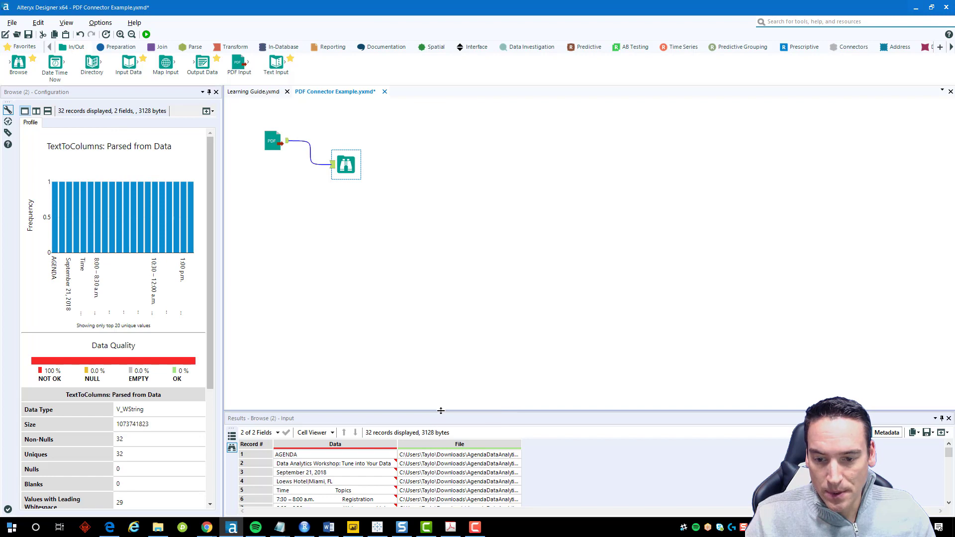
mouse_move(441, 354)
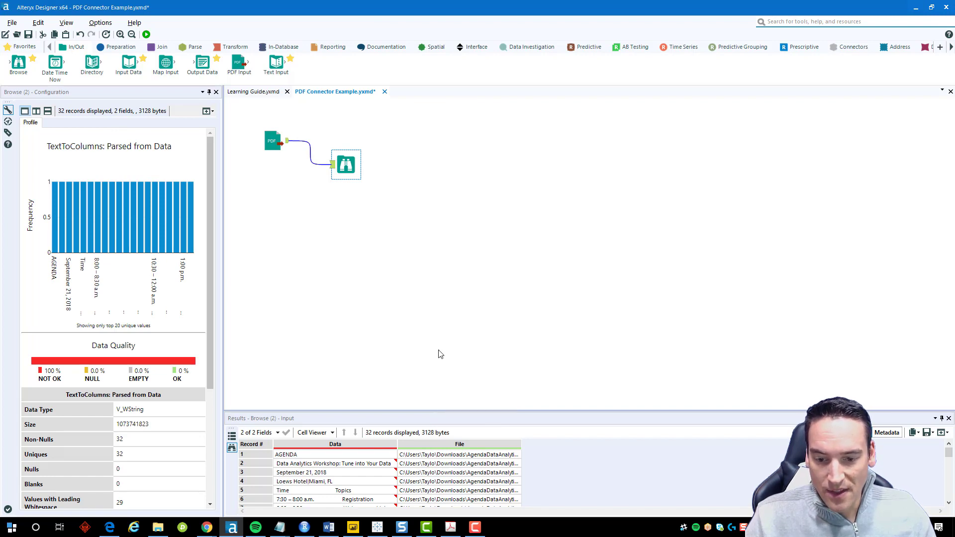